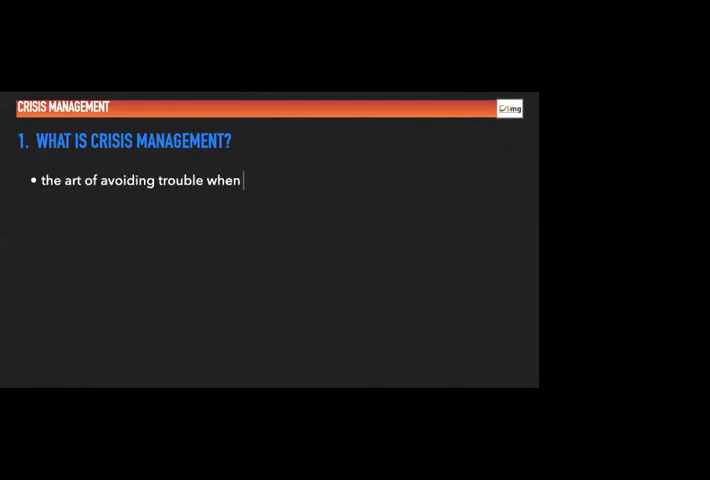
{"action": "type", "text": "you can, and reacting appropriately when you cannot"}
{"action": "type", "text": "from an"}
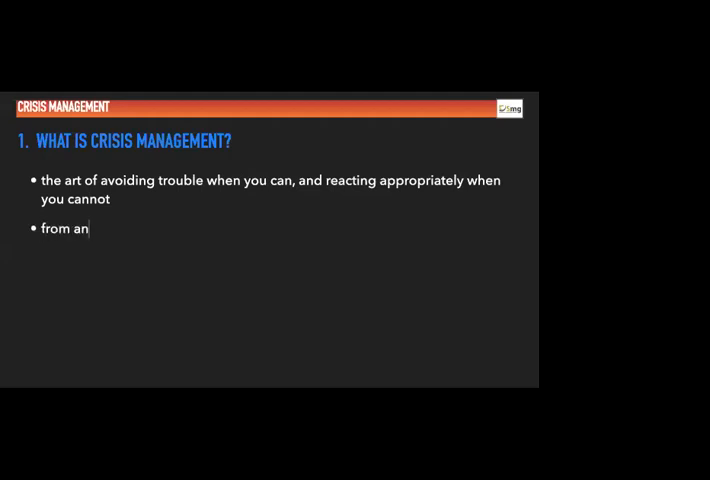
{"action": "type", "text": "organizational perspective"}
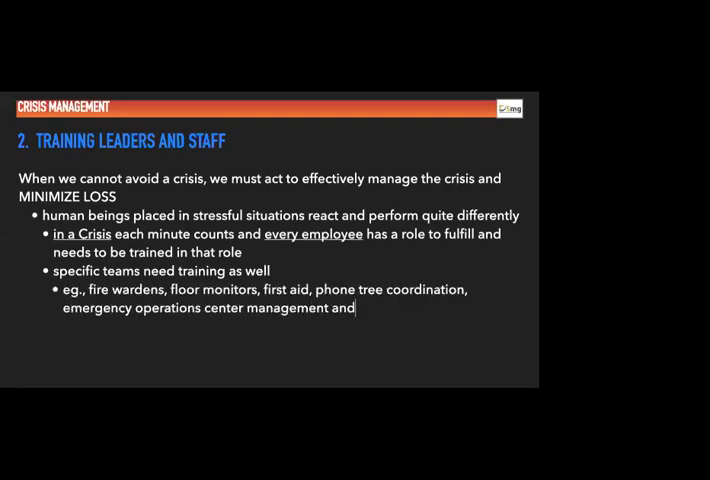
{"action": "type", "text": "teams, and more"}
{"action": "type", "text": "what is an audit"}
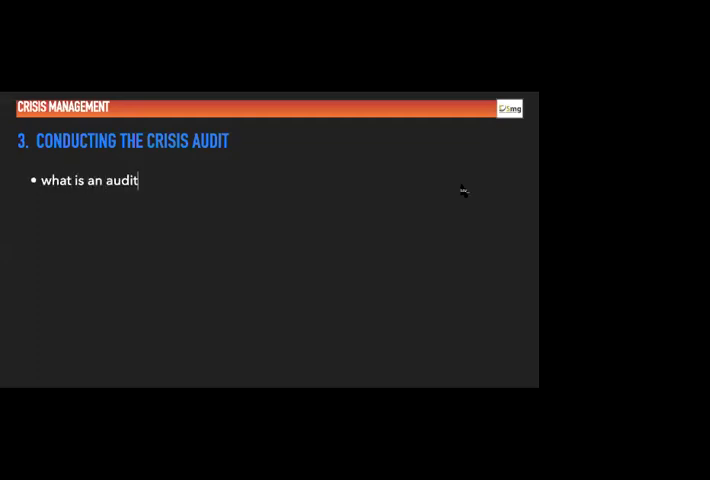
{"action": "type", "text": "?"}
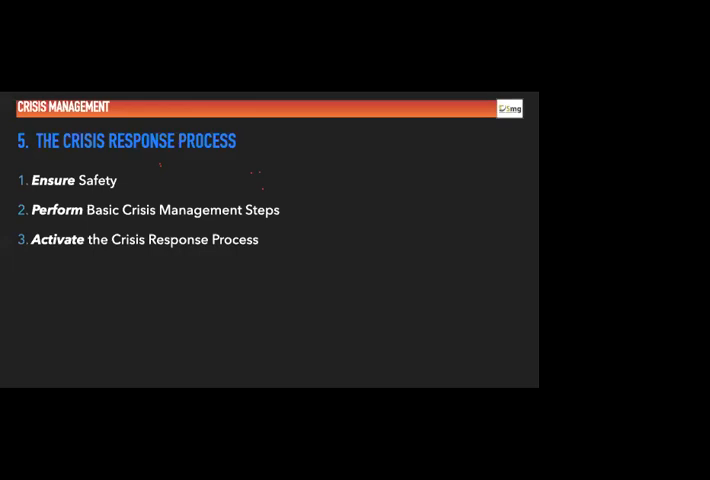
{"action": "type", "text": "STAY FLEXIB"}
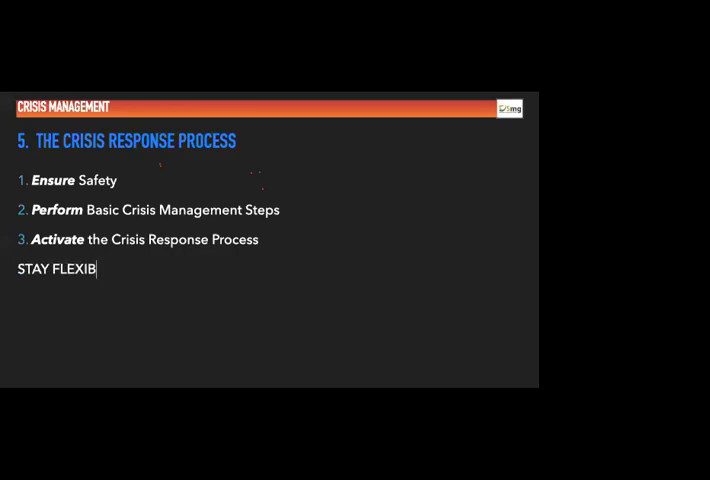
{"action": "type", "text": "LE!"}
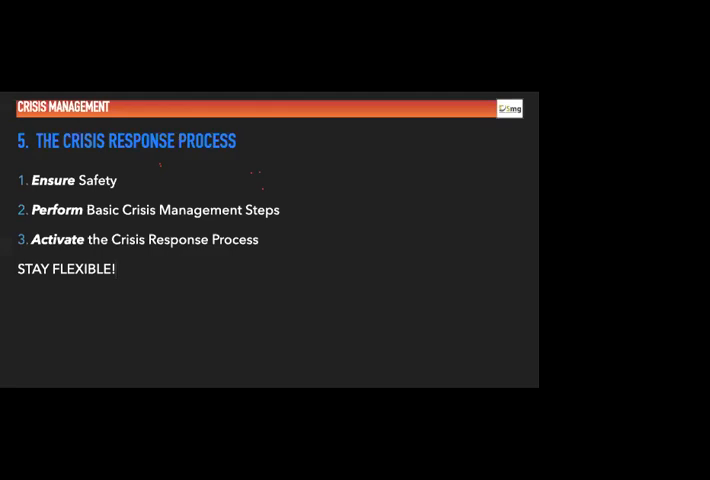